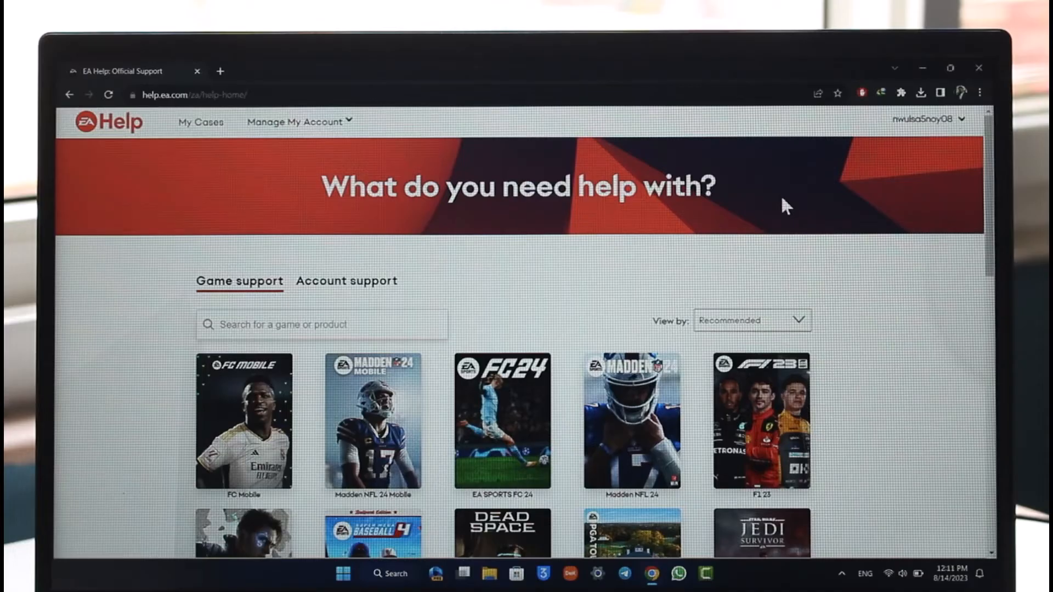
Expand the EA Help home page game list with See More
scroll("down", 3)
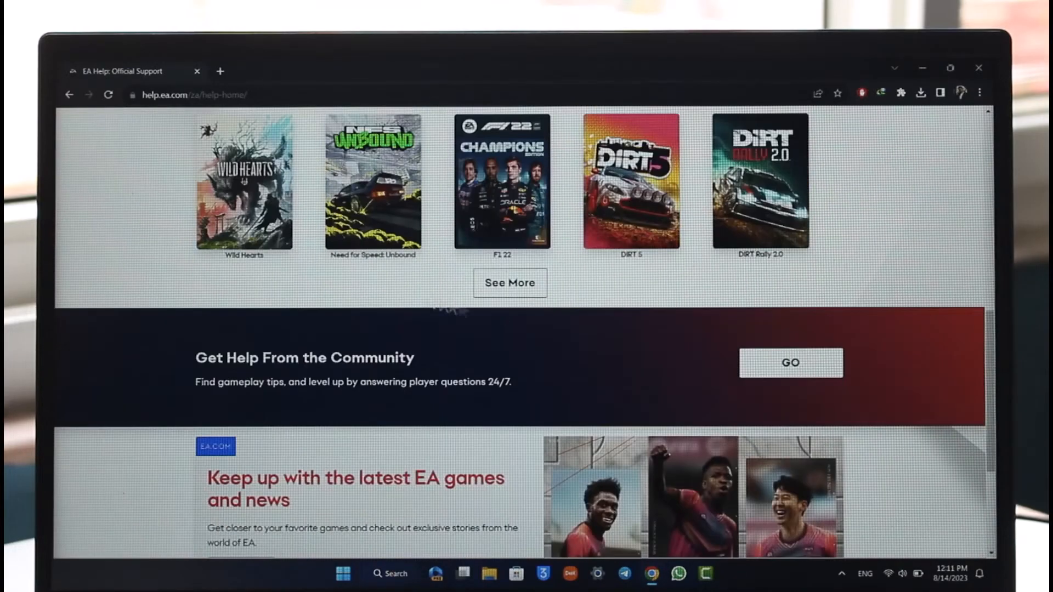
left_click(510, 282)
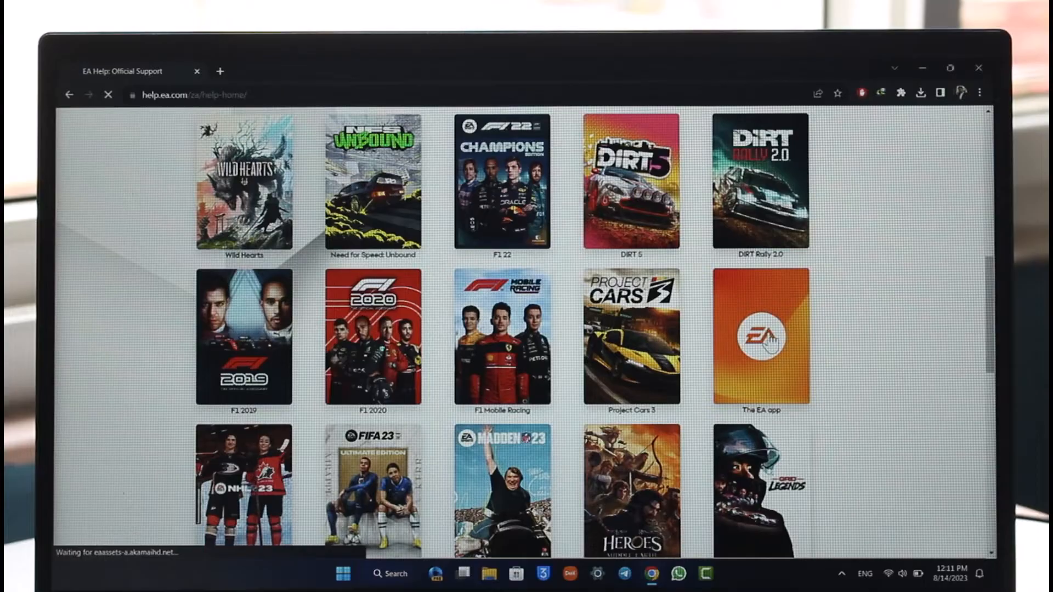
Open The EA app support page and show all its help topics
left_click(760, 337)
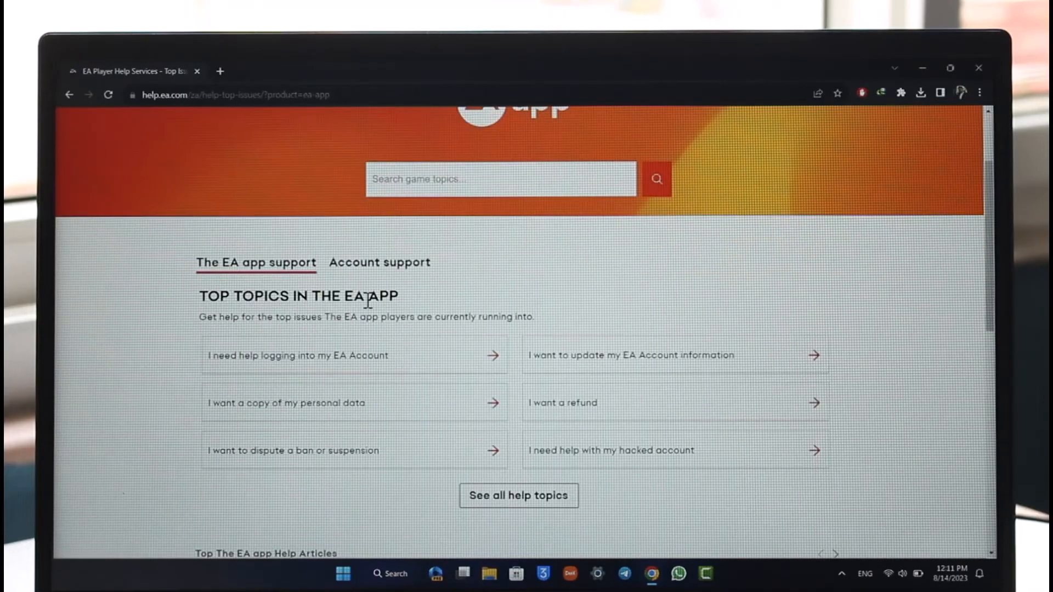
scroll("down", 3)
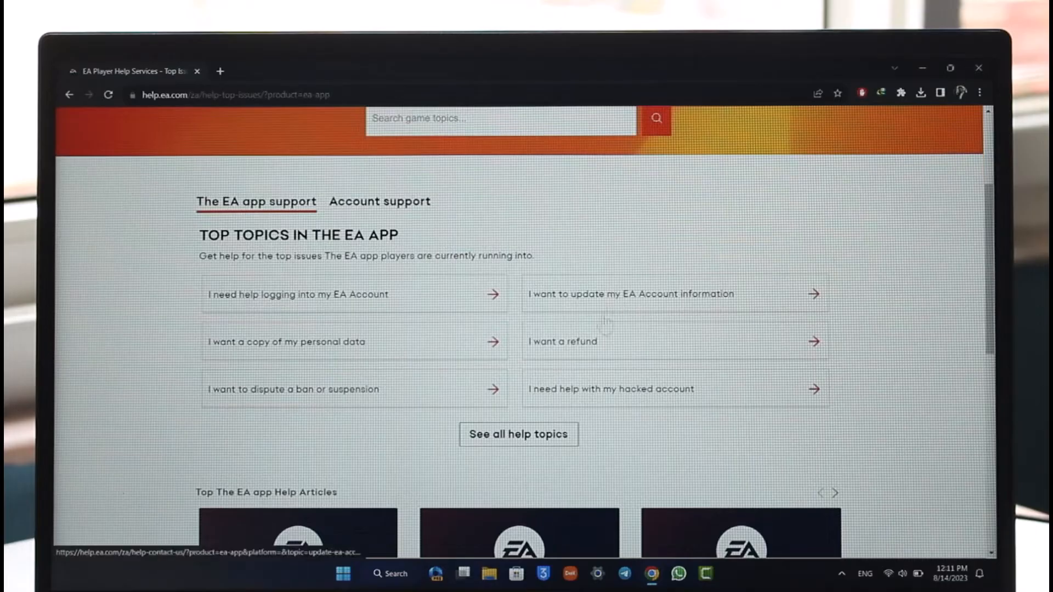
left_click(518, 433)
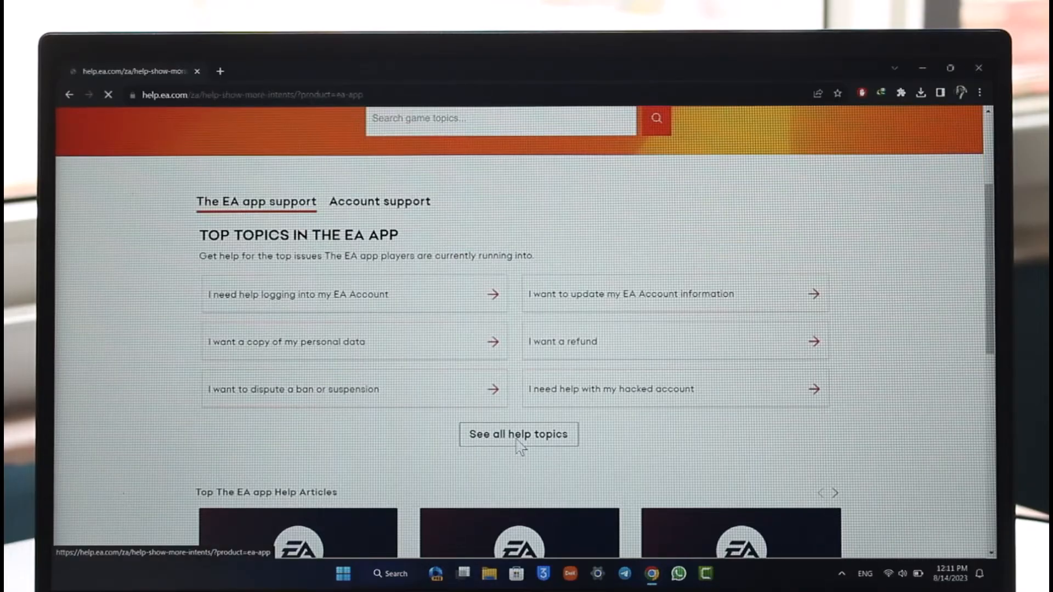
Pick 'I want to delete my EA Account' from The EA app topics
left_click(518, 433)
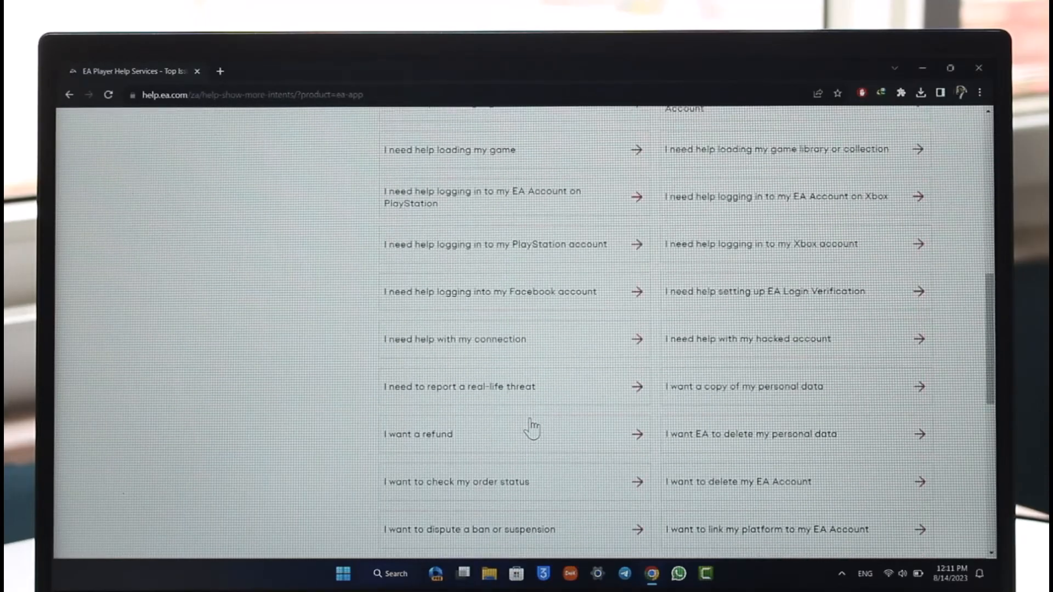
scroll("down", 3)
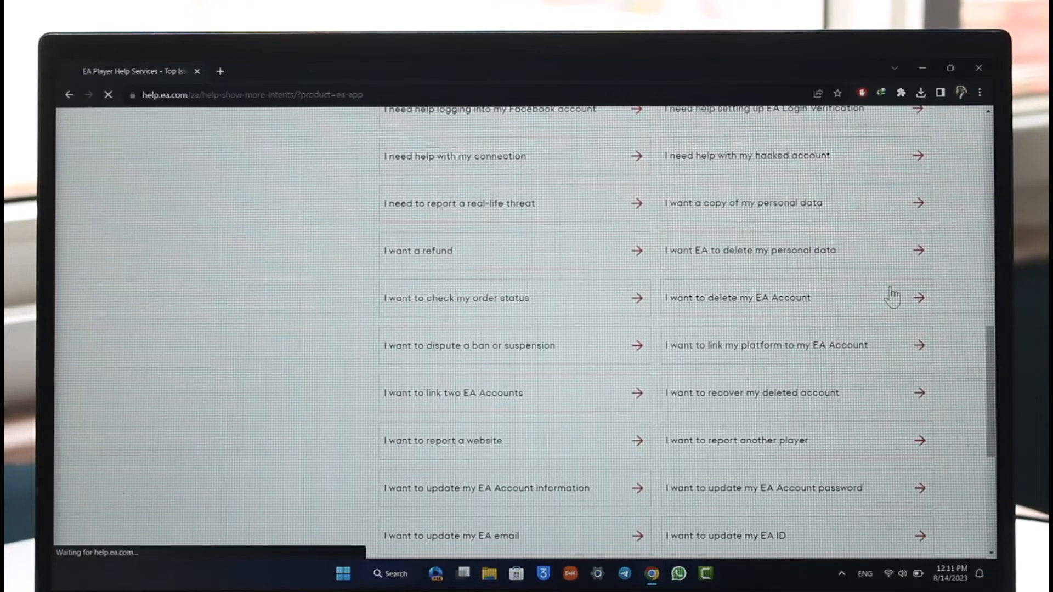
left_click(737, 297)
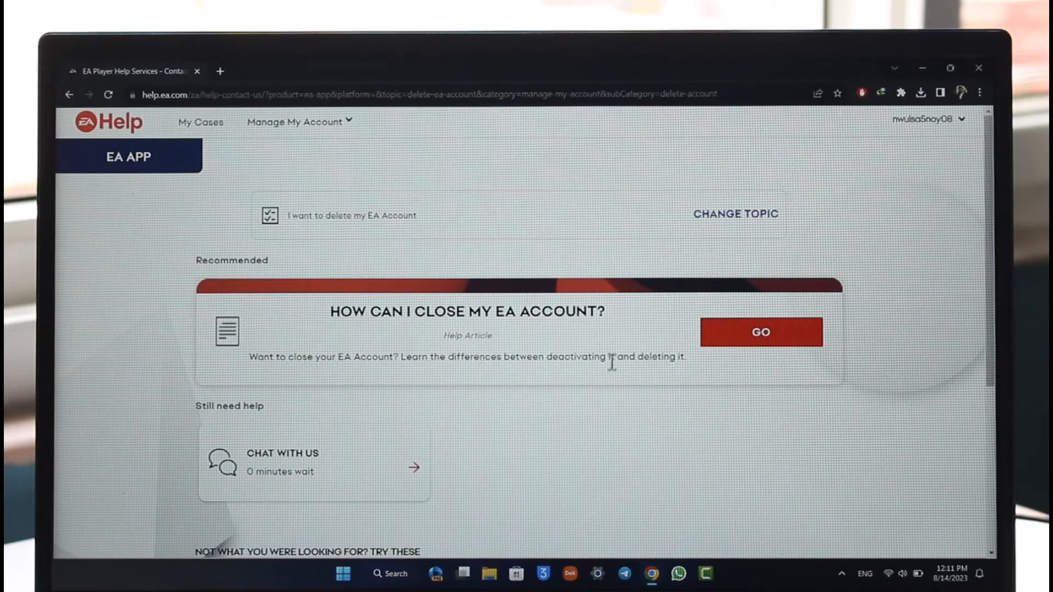
Start a support chat from the delete-account contact page
scroll("down", 3)
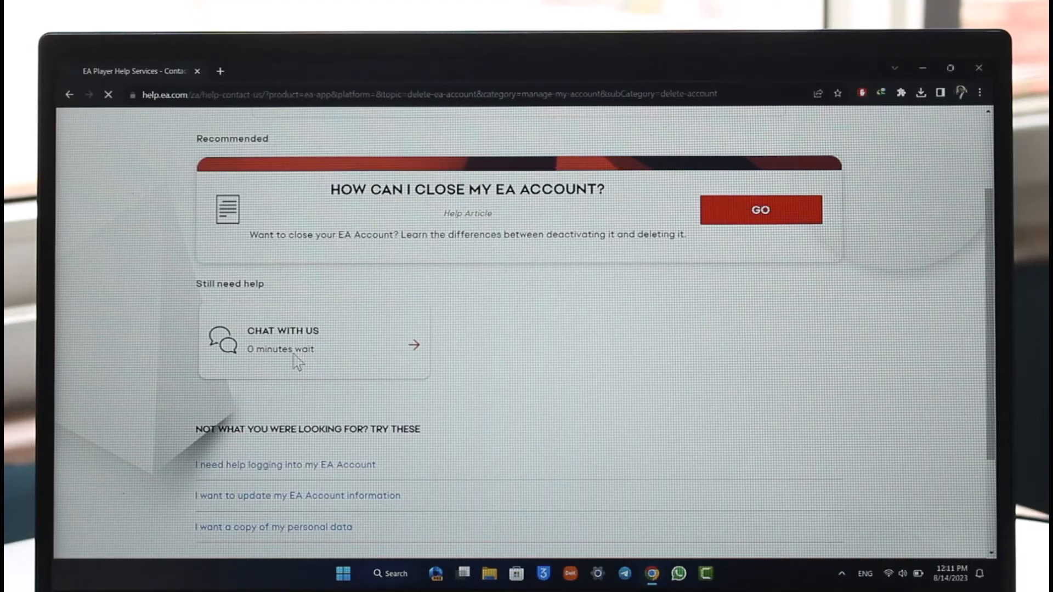
left_click(282, 339)
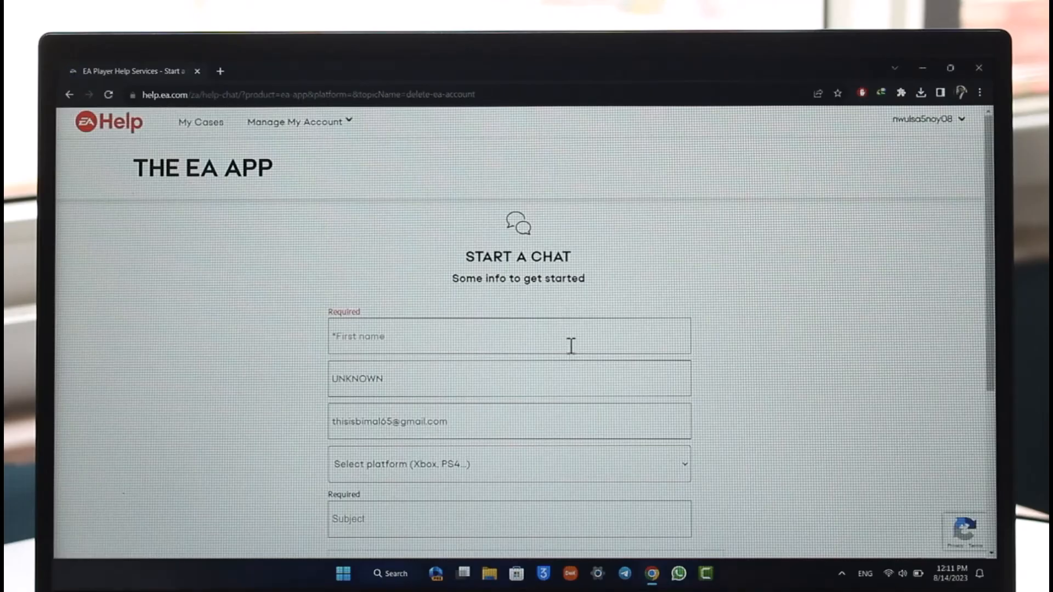
Scroll to reveal the chat form fields and Send button
scroll("down", 3)
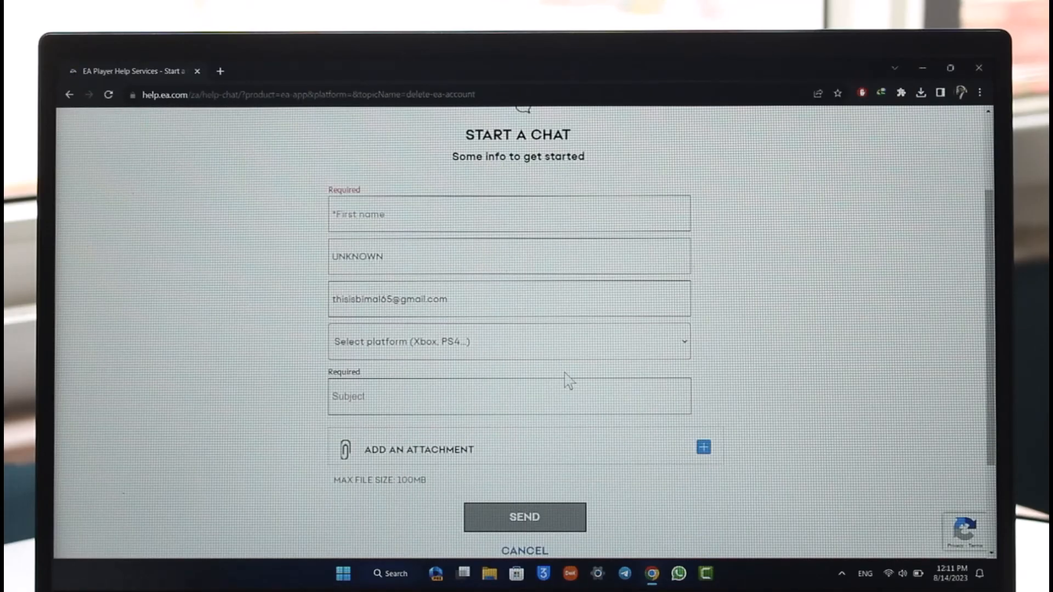